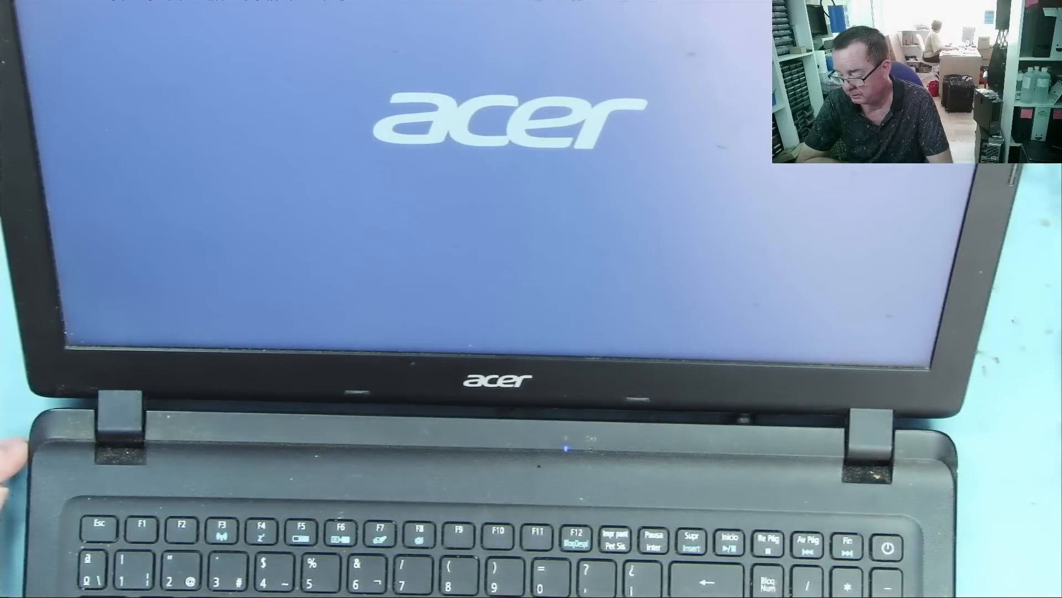
pyautogui.click(885, 546)
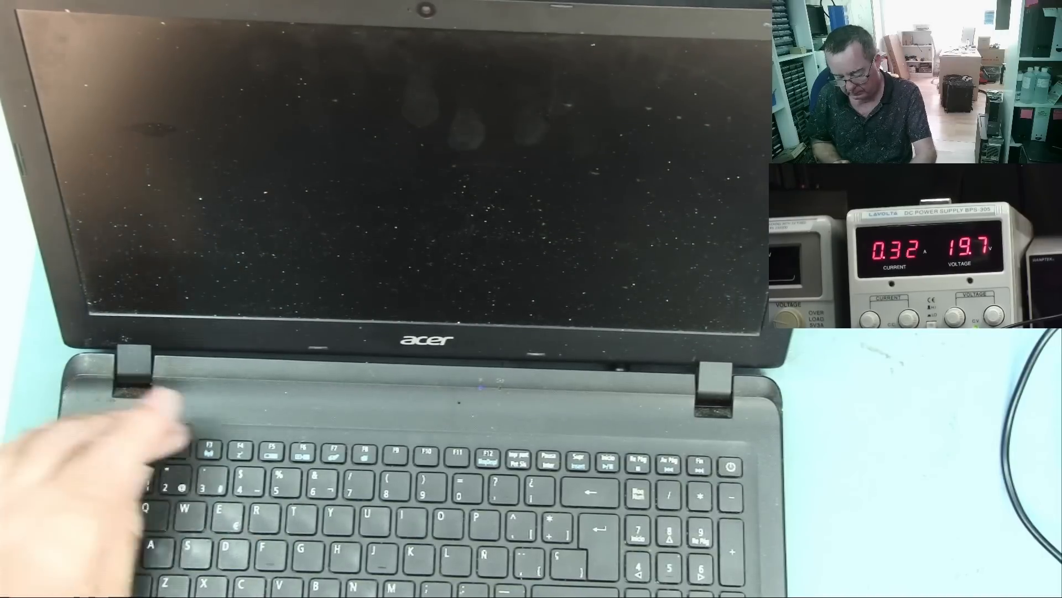
pyautogui.click(730, 466)
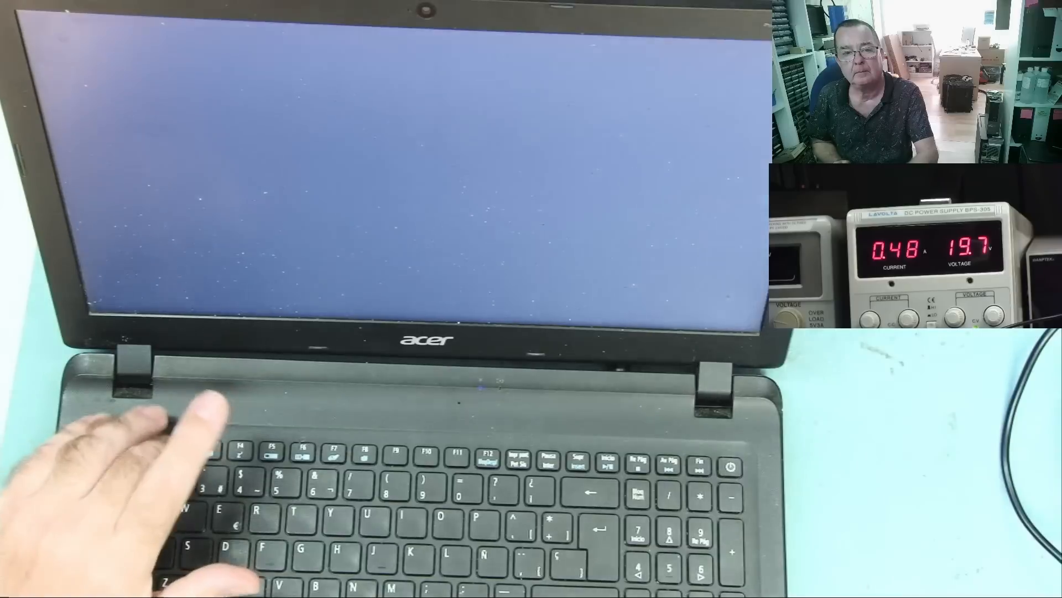
pyautogui.press('F2')
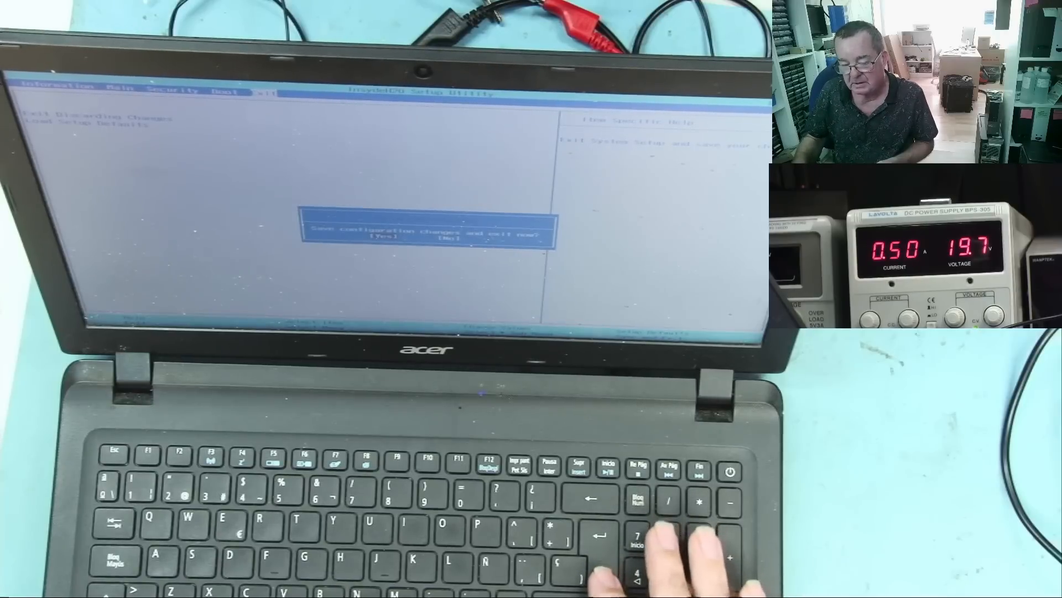
pyautogui.press('enter')
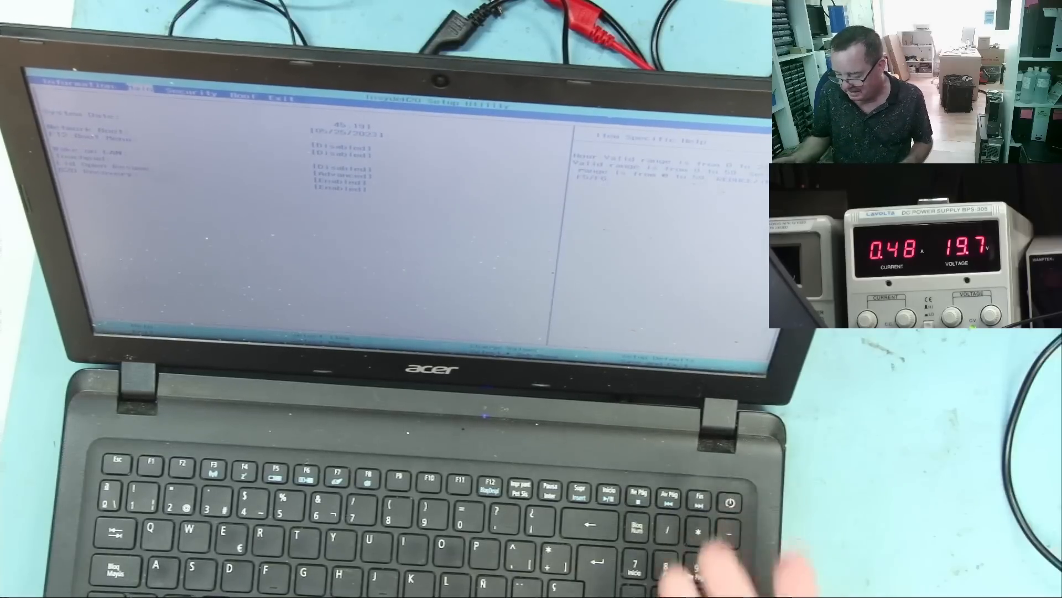
pyautogui.press('right')
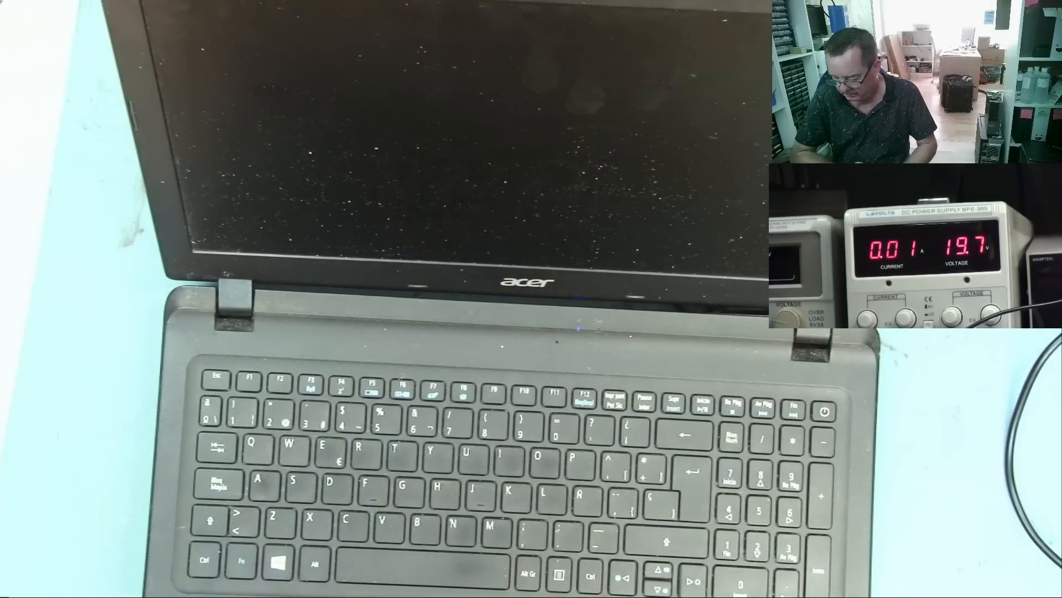
pyautogui.click(825, 411)
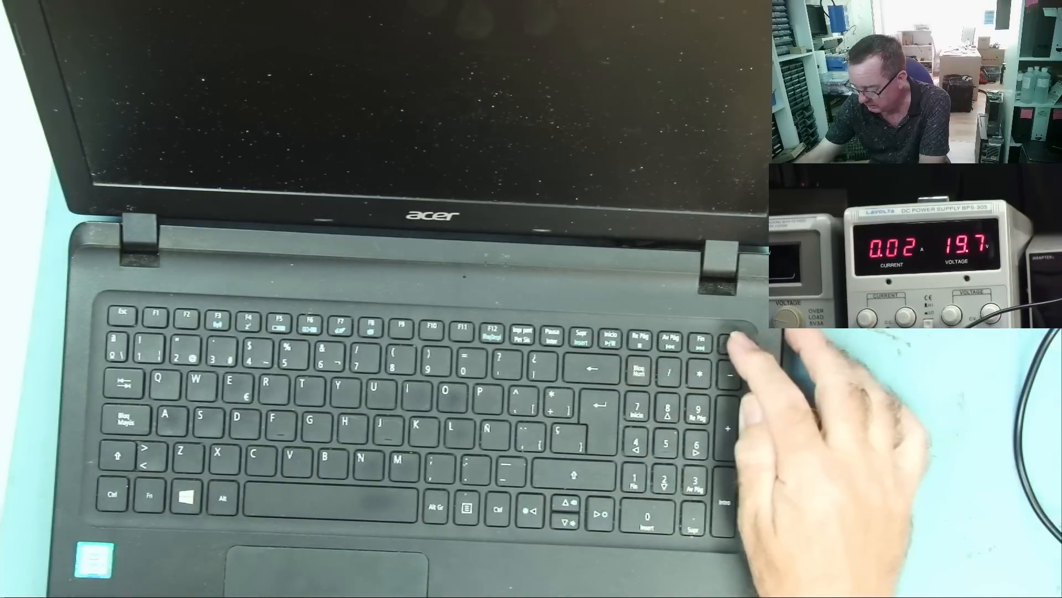
pyautogui.click(730, 345)
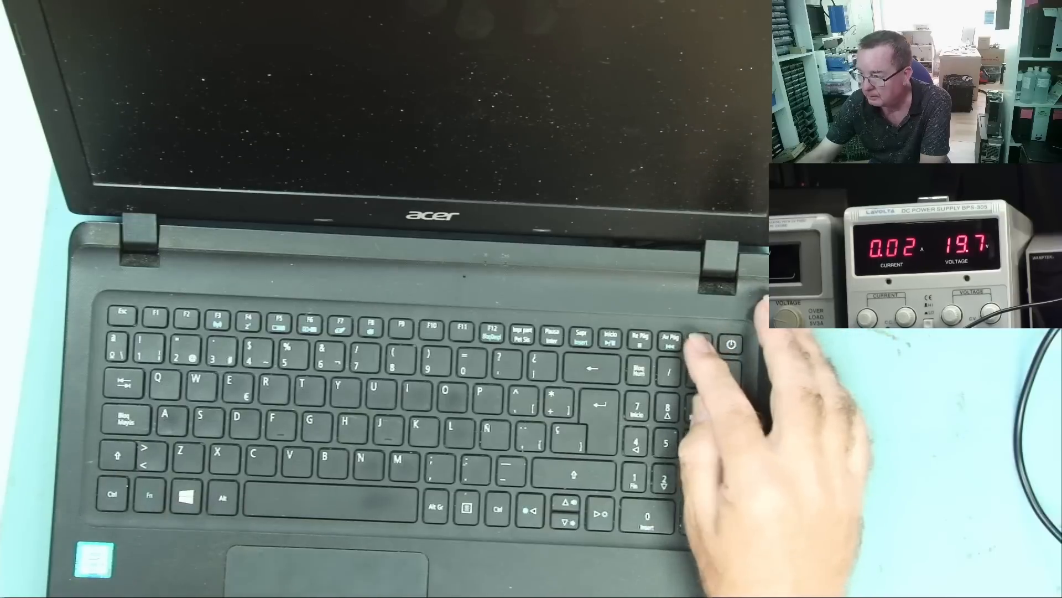
pyautogui.click(728, 345)
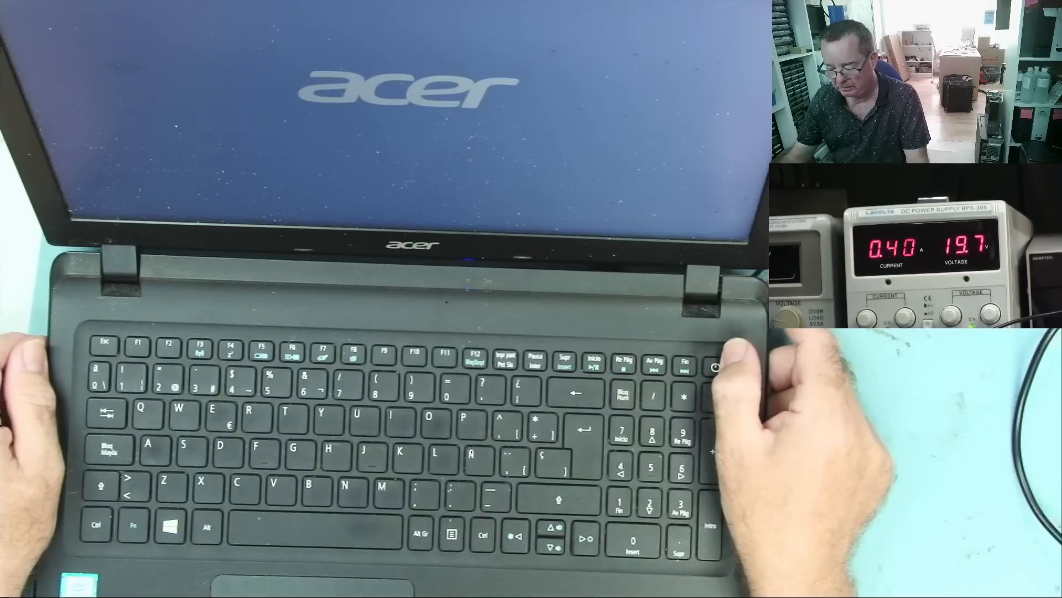